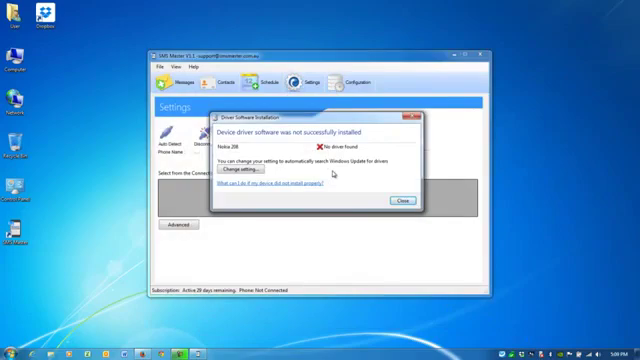
{"action": "mouse_move", "coordinate": [368, 188]}
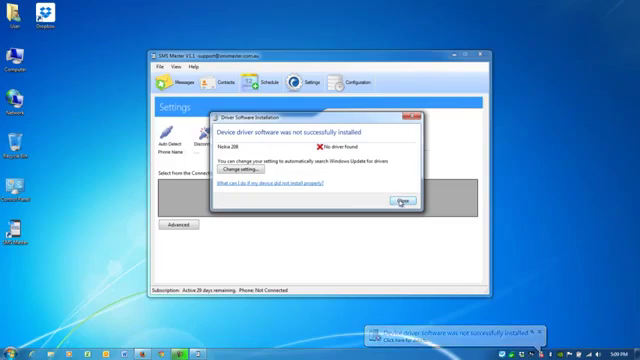
Dismiss the Windows driver installation failure notice
{"action": "left_click", "coordinate": [400, 200]}
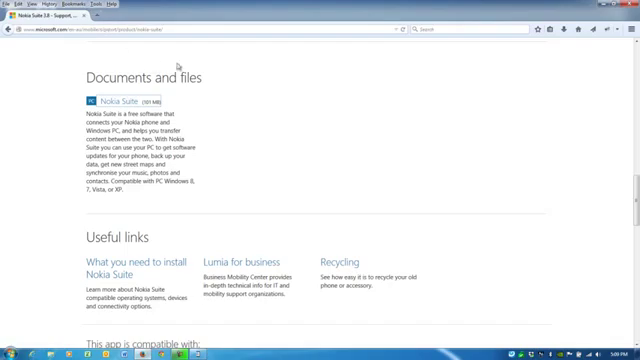
{"action": "mouse_move", "coordinate": [214, 104]}
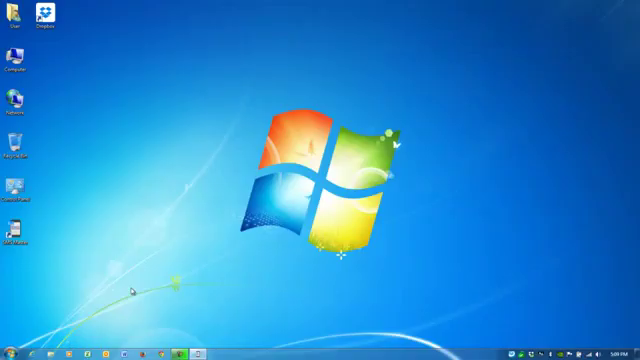
Launch the Nokia Suite web installer from the Downloads folder
{"action": "left_click", "coordinate": [48, 12]}
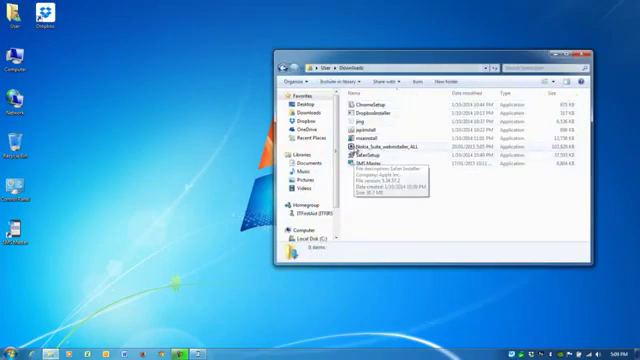
{"action": "left_click", "coordinate": [384, 148]}
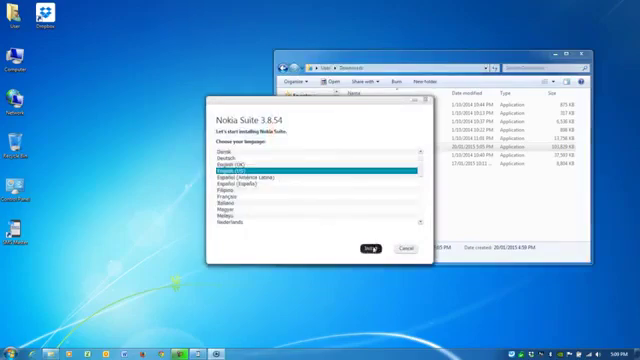
Confirm the setup language to reach the software licence agreement
{"action": "left_click", "coordinate": [372, 248]}
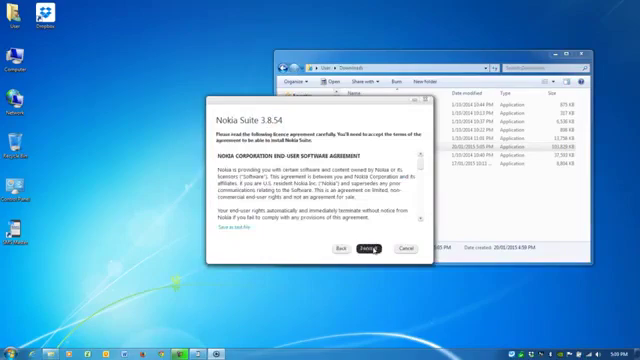